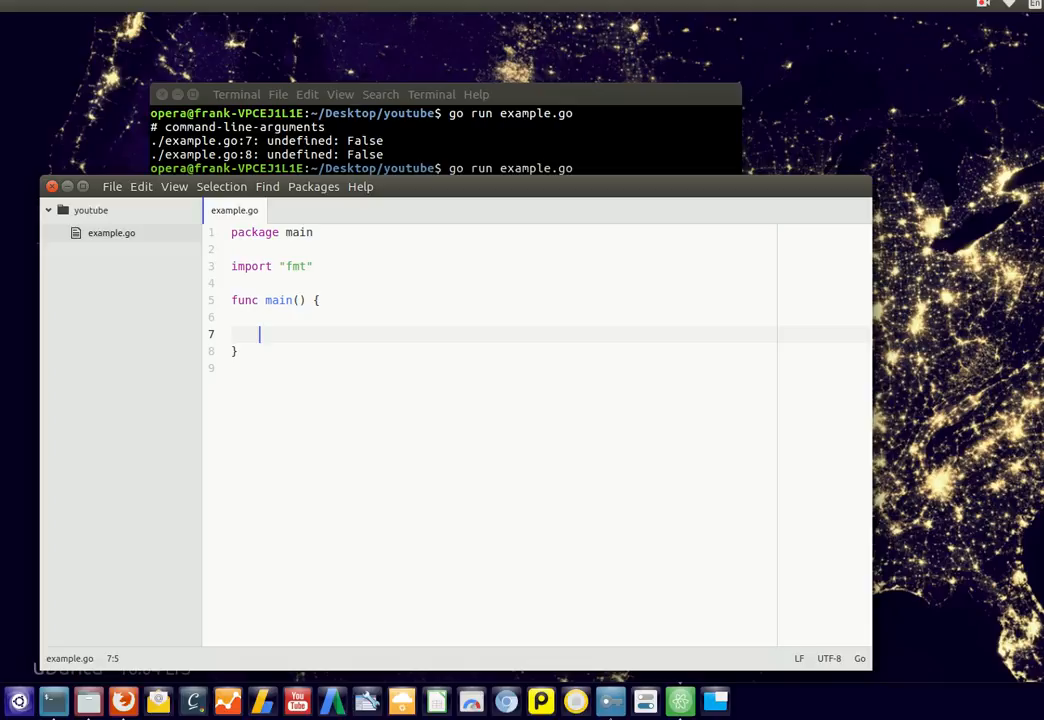
Step: Declare var grade string "A" on line 7 inside main
{"action": "type", "text": "var gr"}
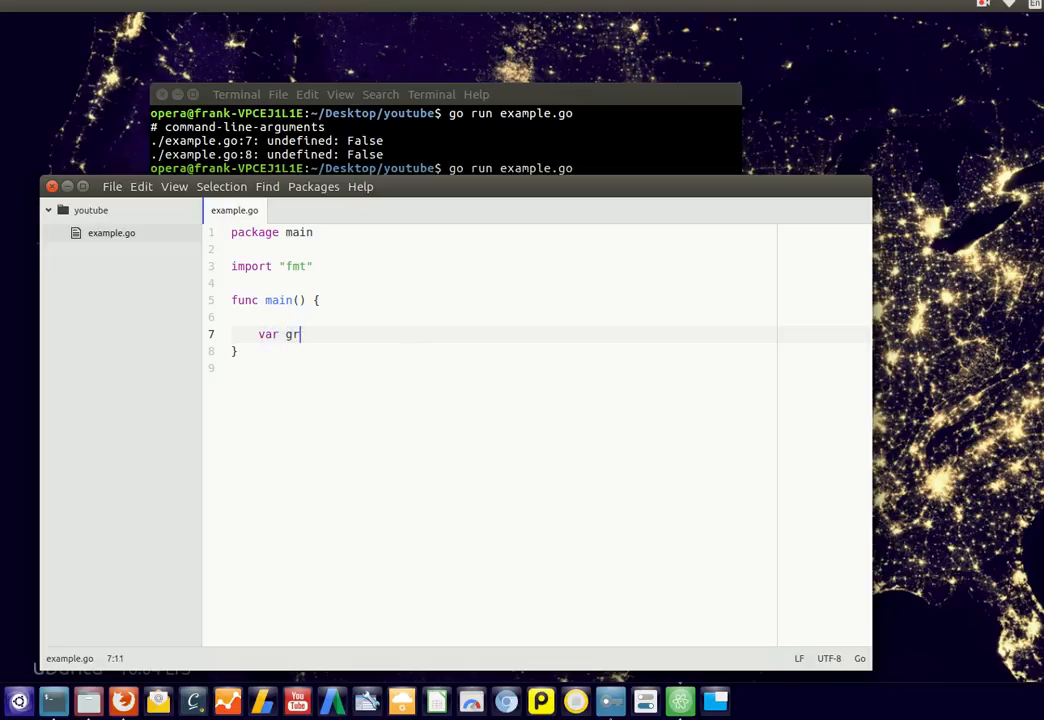
{"action": "type", "text": "ade string"}
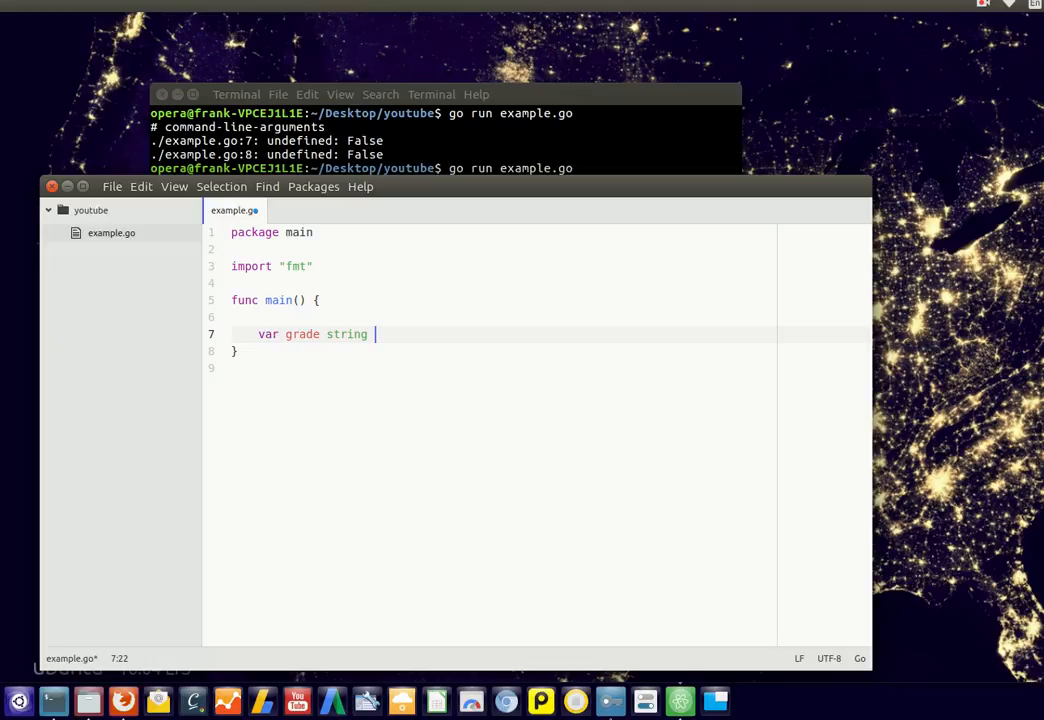
{"action": "type", "text": "\""}
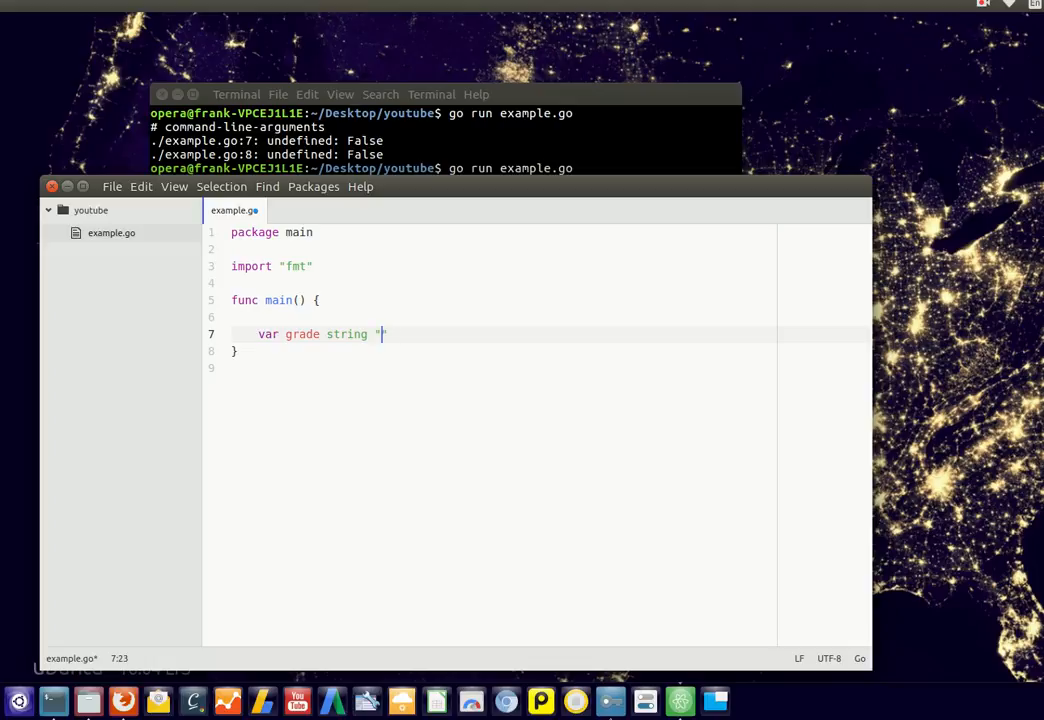
{"action": "type", "text": "\""}
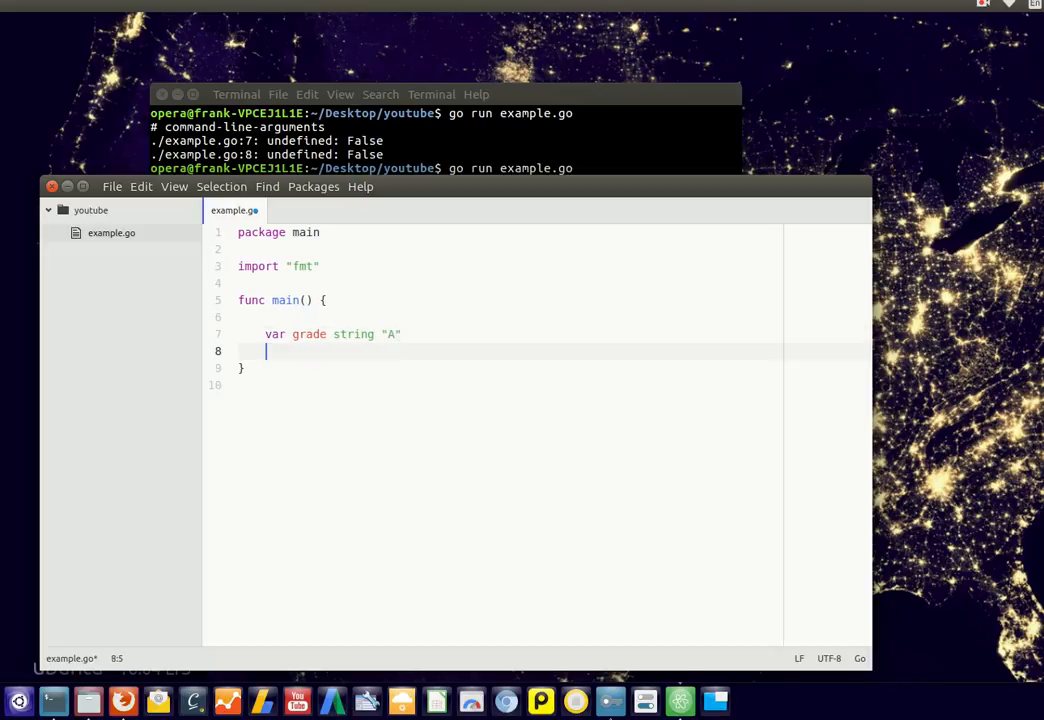
Step: Write a switch with case grade == "A" printing "Good job", then begin case grade == "B"
{"action": "type", "text": "switch"}
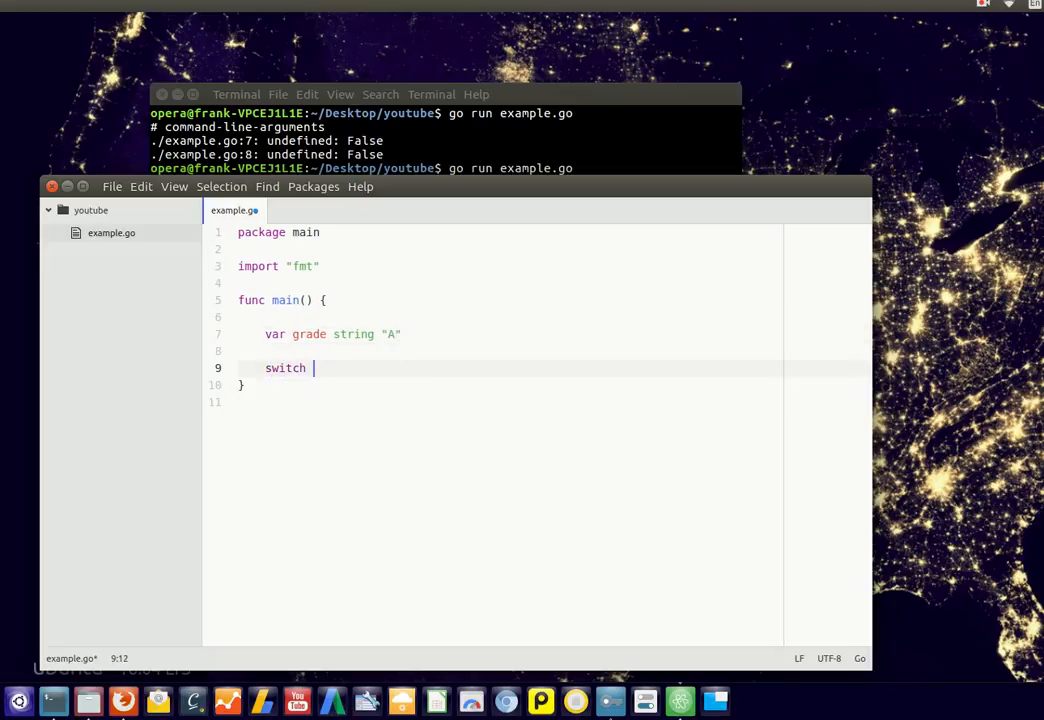
{"action": "type", "text": "{"}
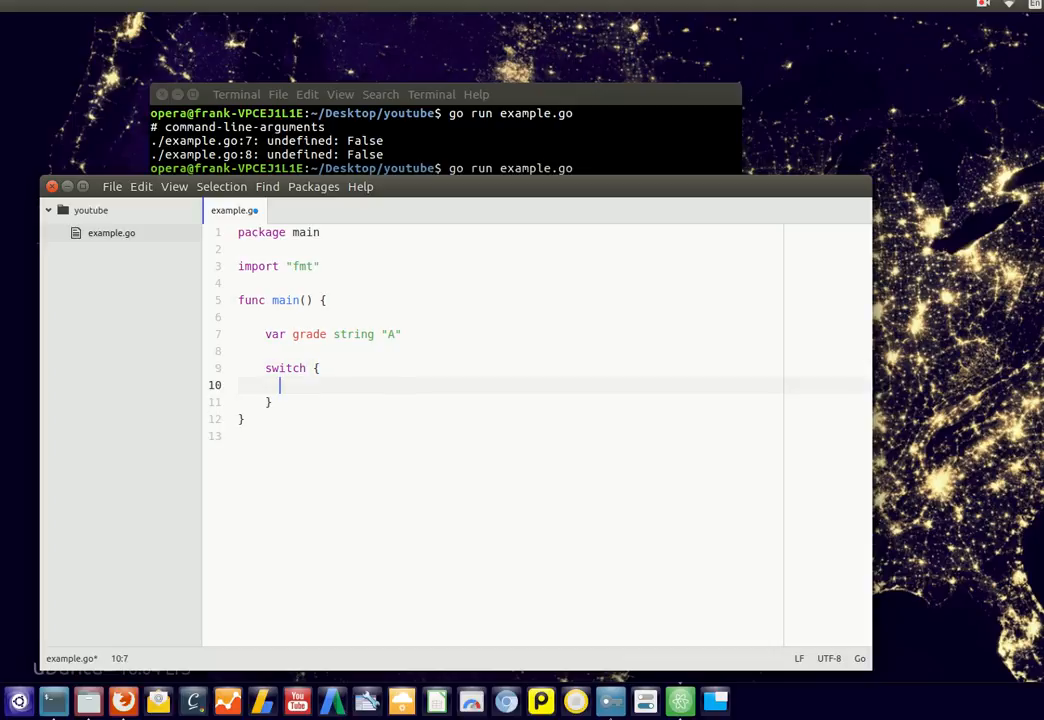
{"action": "type", "text": "case.gra"}
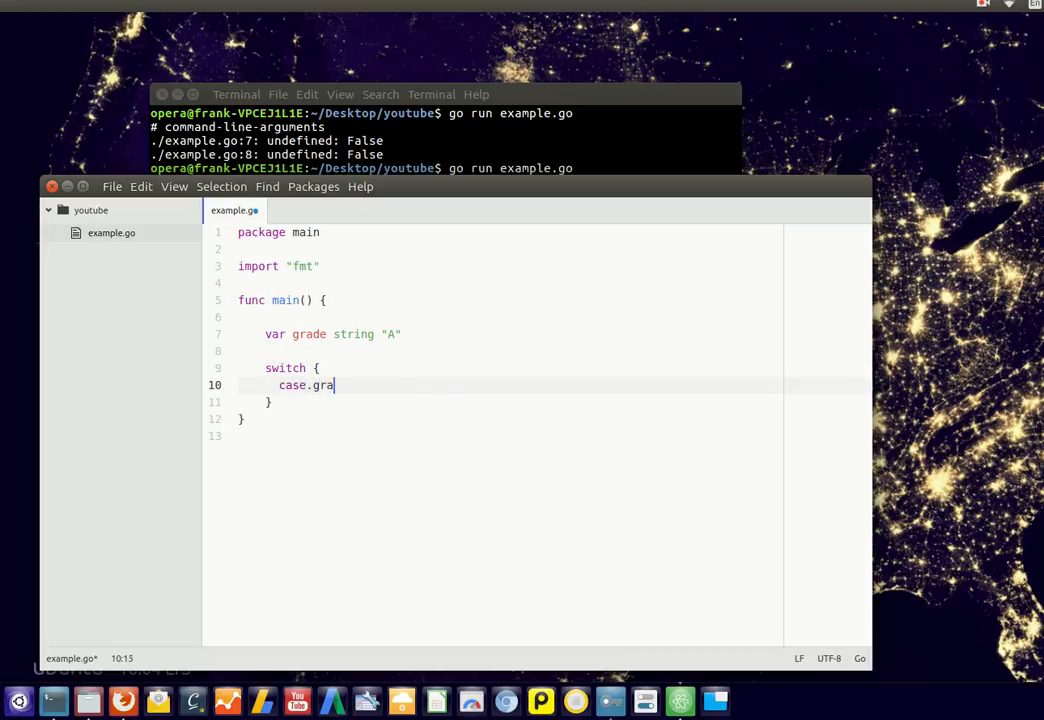
{"action": "type", "text": "de == \"A\":"}
{"action": "type", "text": "fmt.Println(\"Good job"}
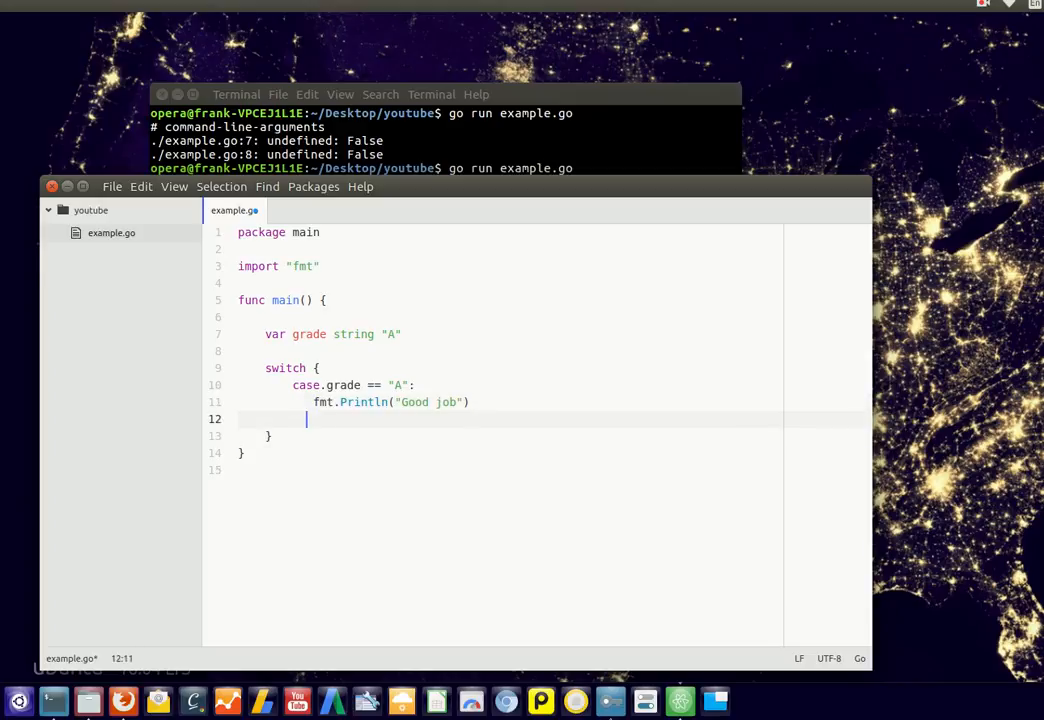
{"action": "type", "text": "case.g"}
{"action": "type", "text": "fmt"}
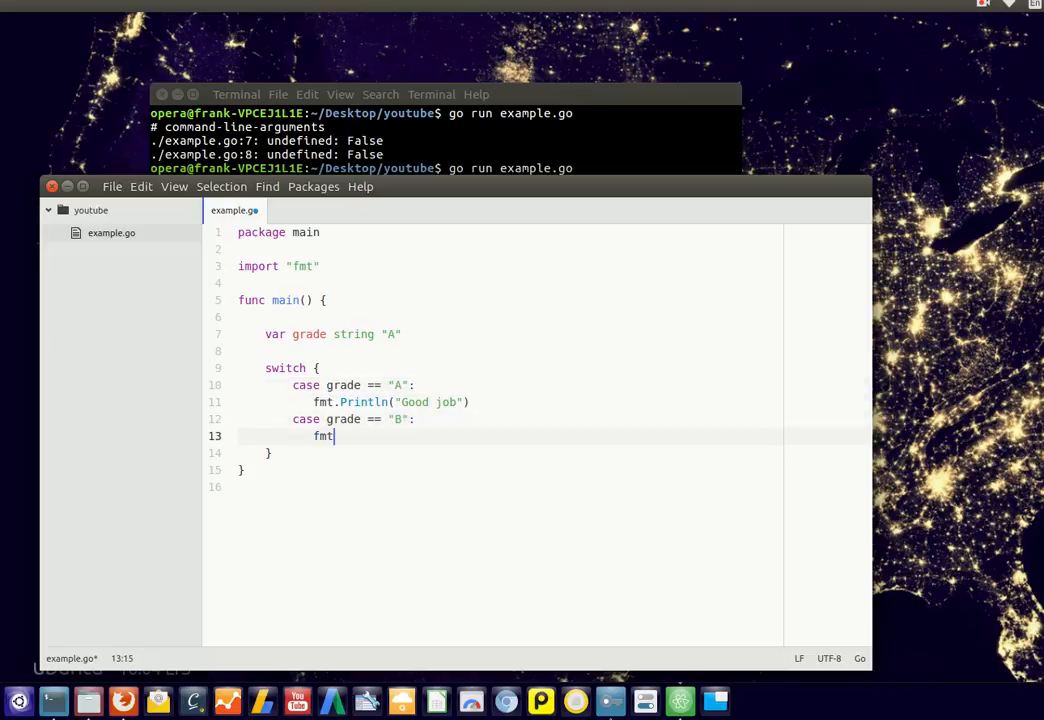
Step: Fill in the B, C and D cases printing "OK", "Not so good!" and "Study more"
{"action": "type", "text": ".Println(\"OK\")"}
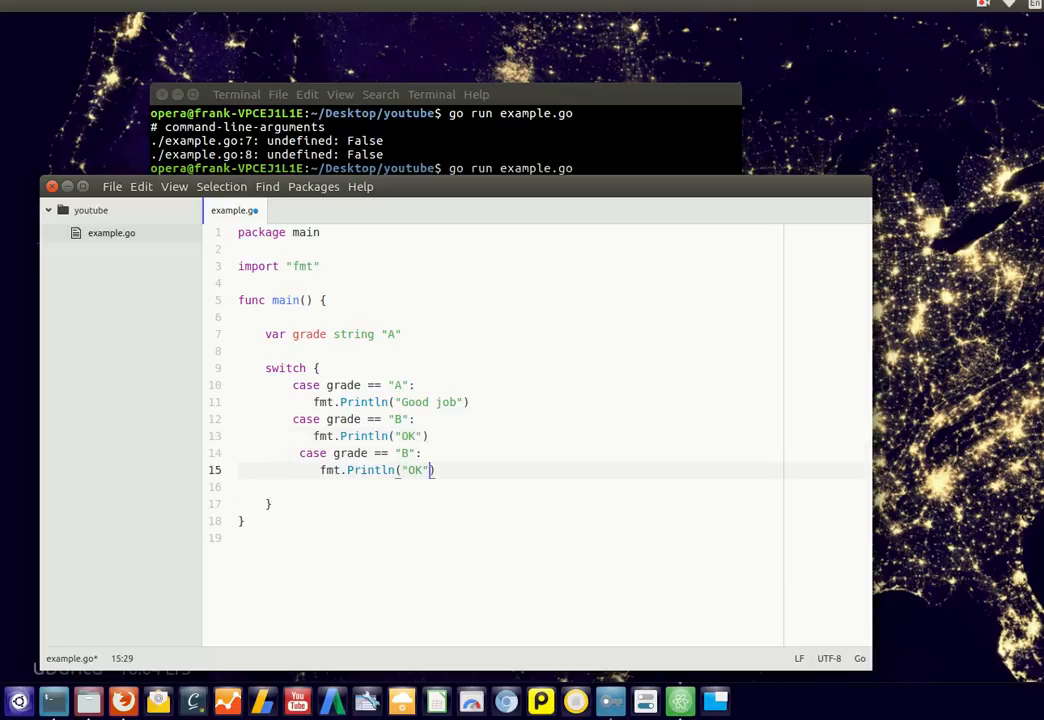
{"action": "type", "text": "C"}
{"action": "type", "text": "Not so good!"}
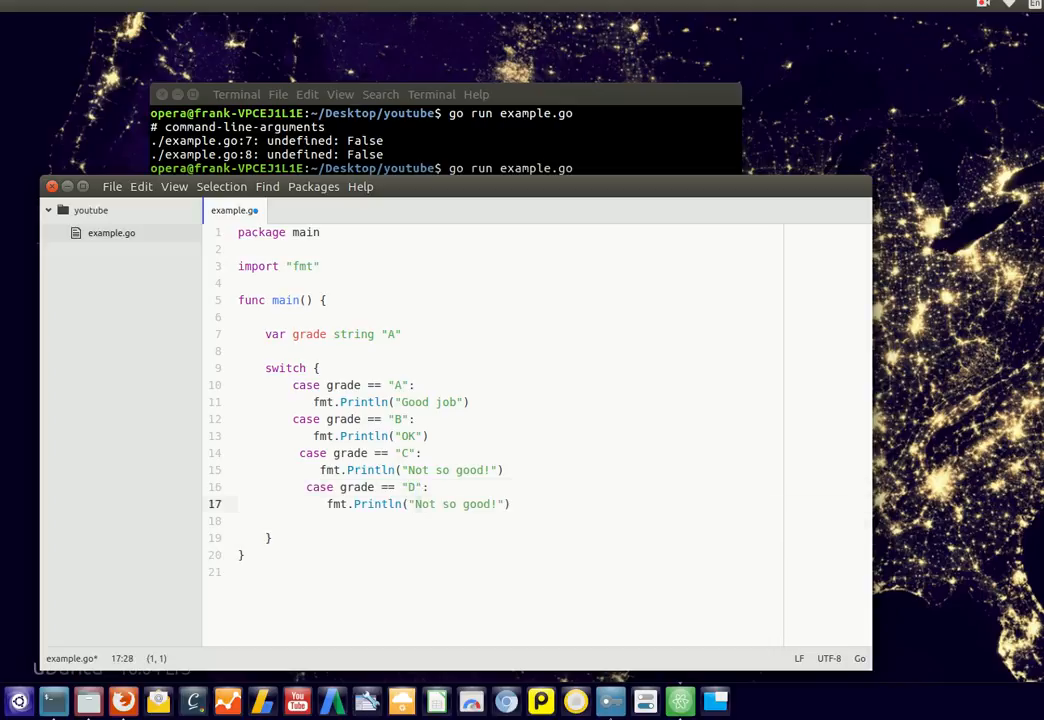
{"action": "type", "text": "Study more"}
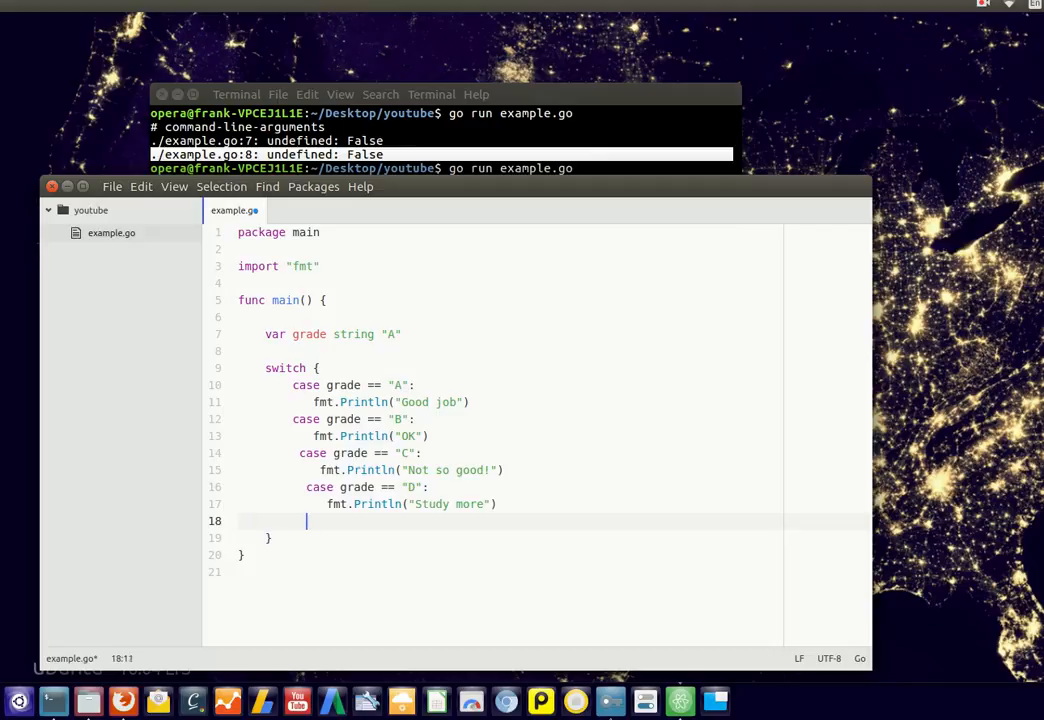
Step: Add default: fmt.Println("unknown"); to end the switch and save example.go
{"action": "type", "text": "default:"}
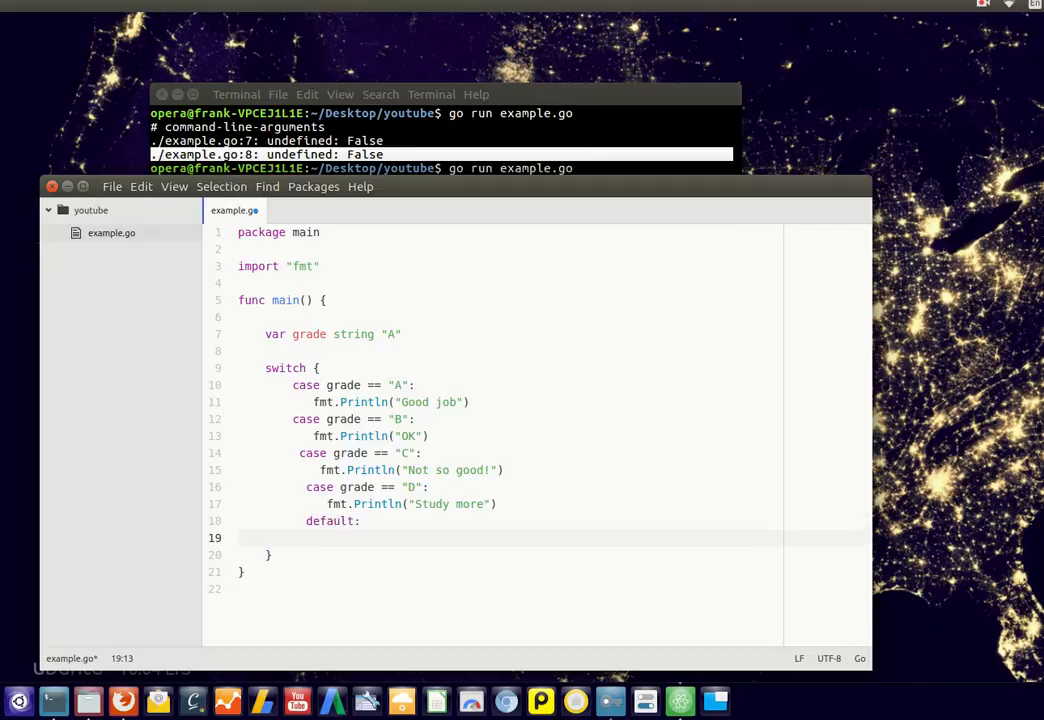
{"action": "type", "text": "fmt.Println(\"\")"}
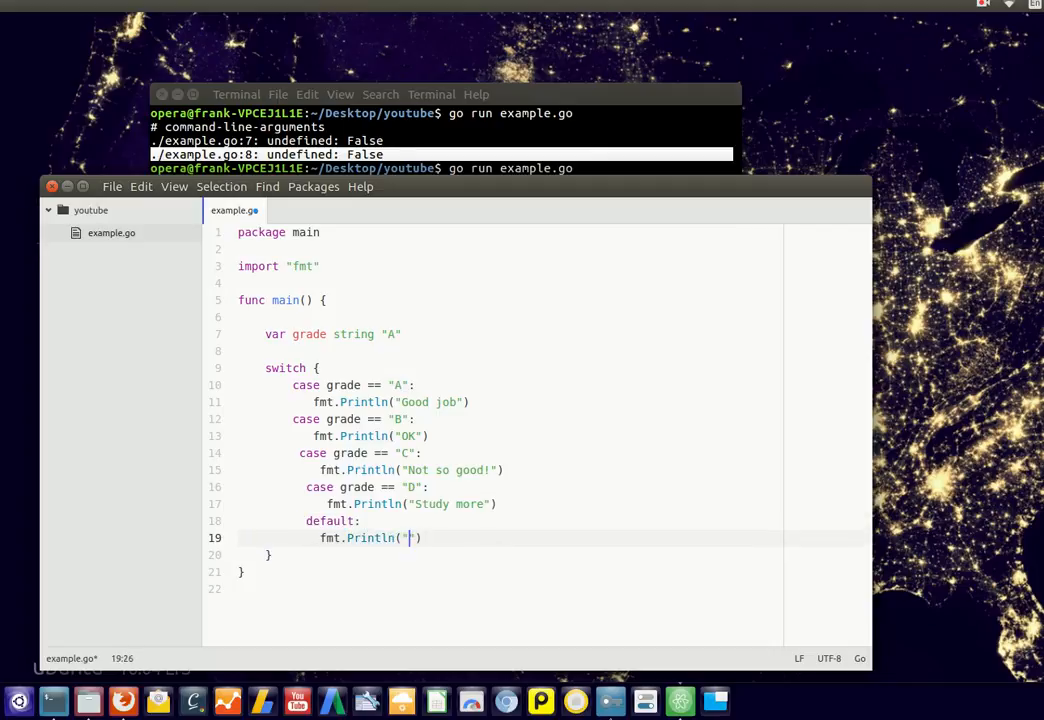
{"action": "type", "text": "unknown"}
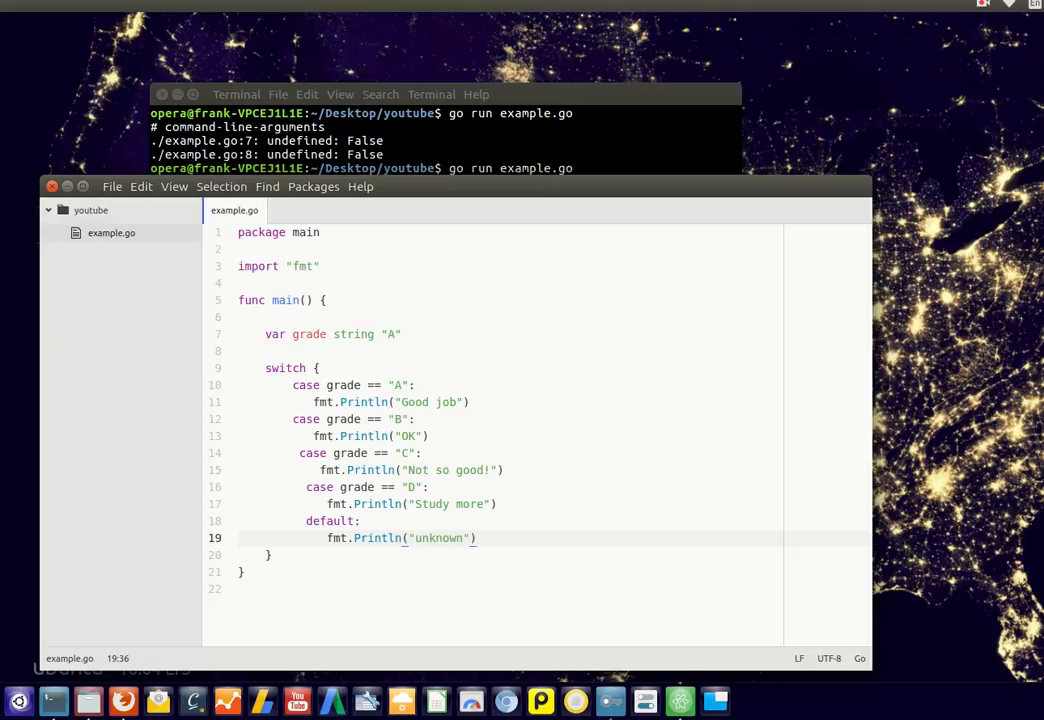
{"action": "type", "text": ";"}
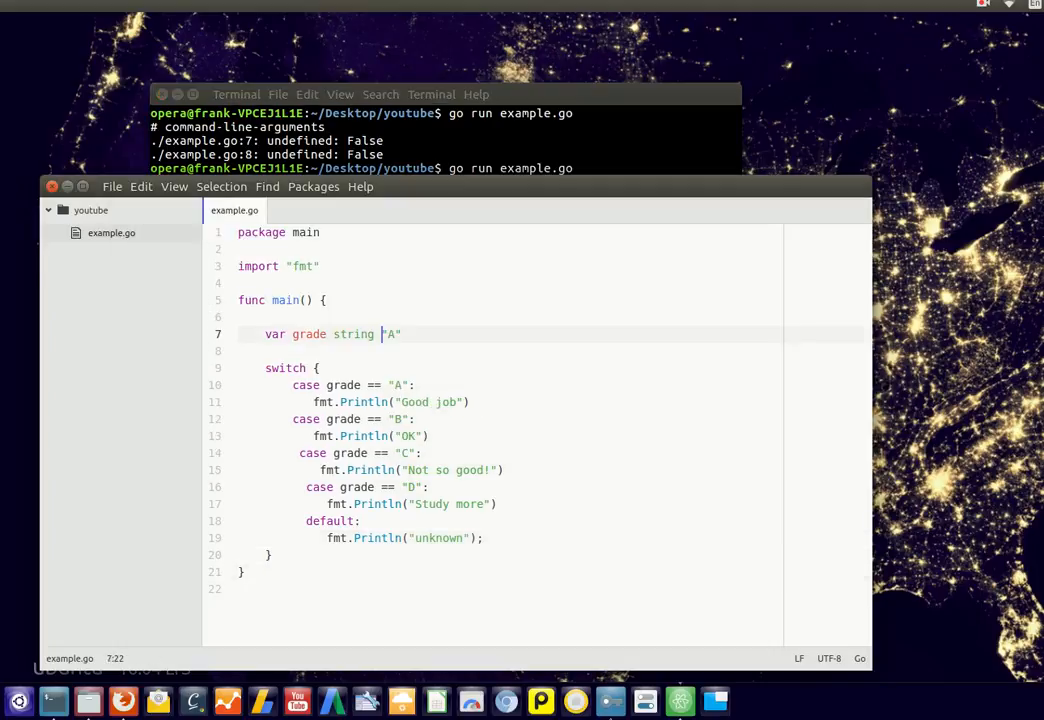
Step: Fix the declaration to var grade string = "A" and rerun go run example.go
{"action": "type", "text": "="}
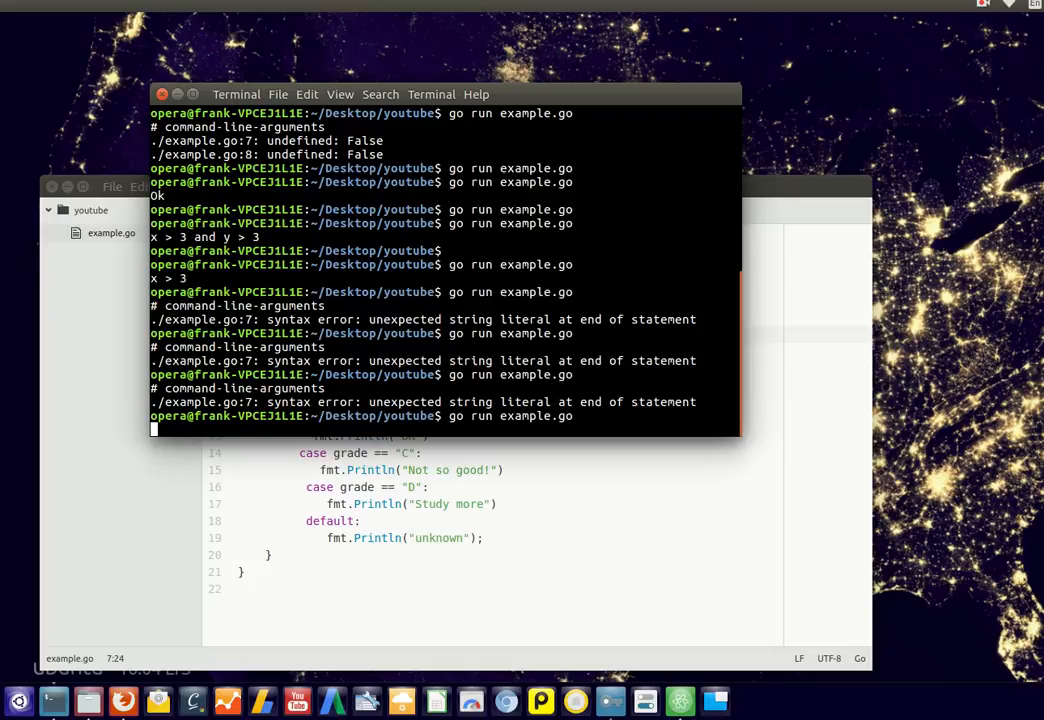
{"action": "key", "text": "Return"}
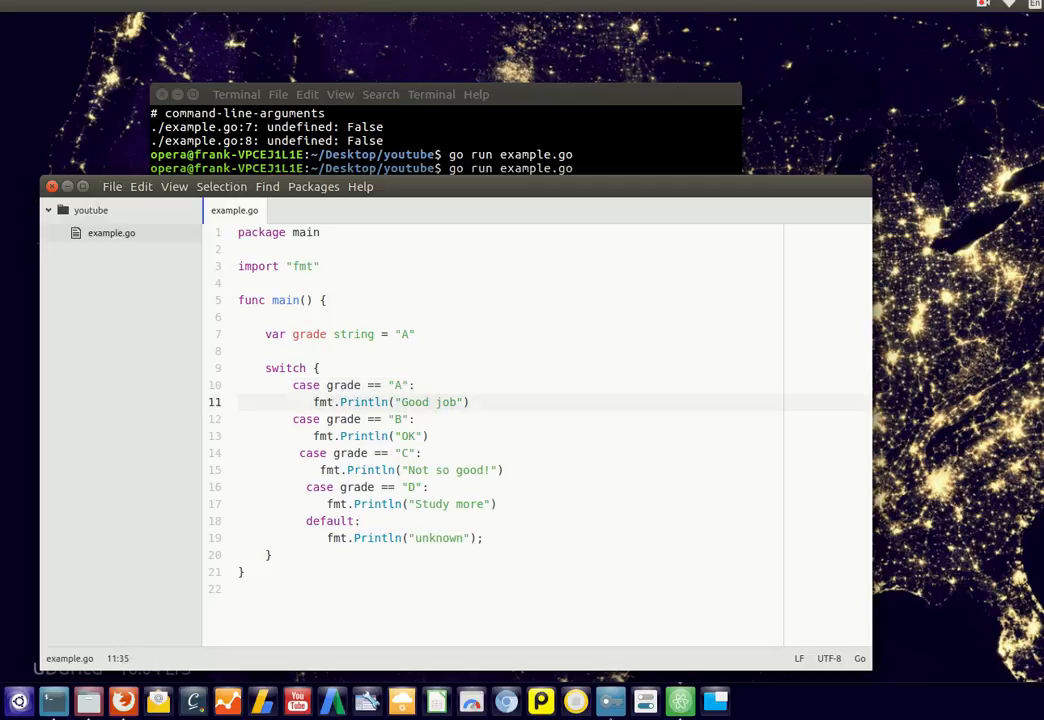
Step: Add fmt.Println("Yes you can") under the "Good job" line in the A case
{"action": "type", "text": "fmt.Println(\""}
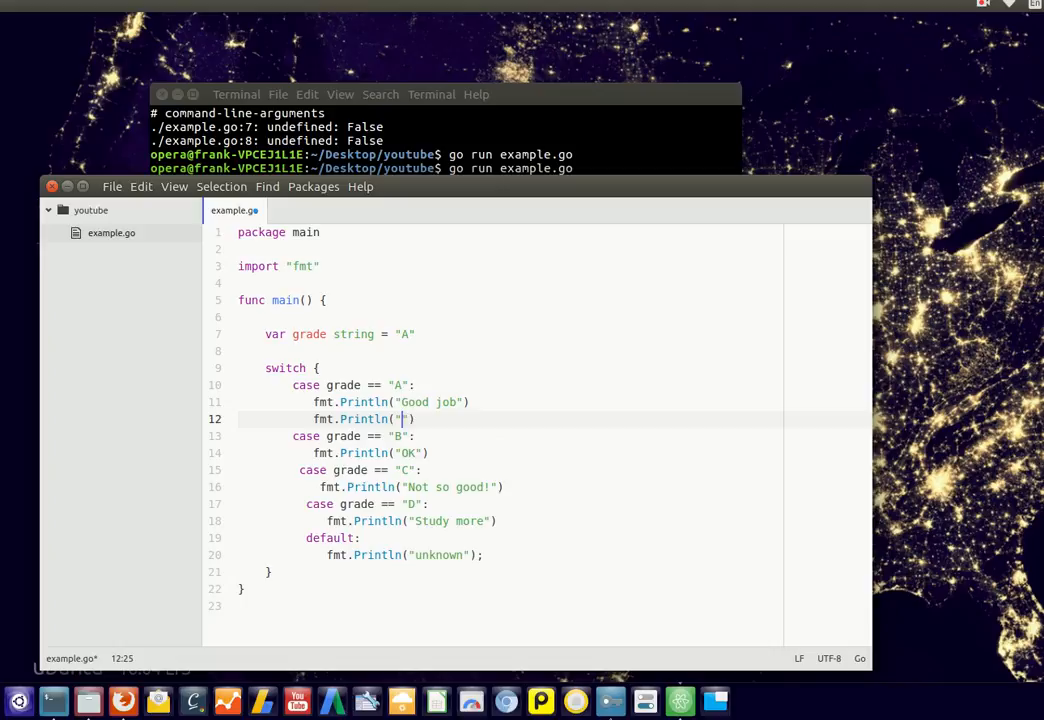
{"action": "type", "text": "Yes you can"}
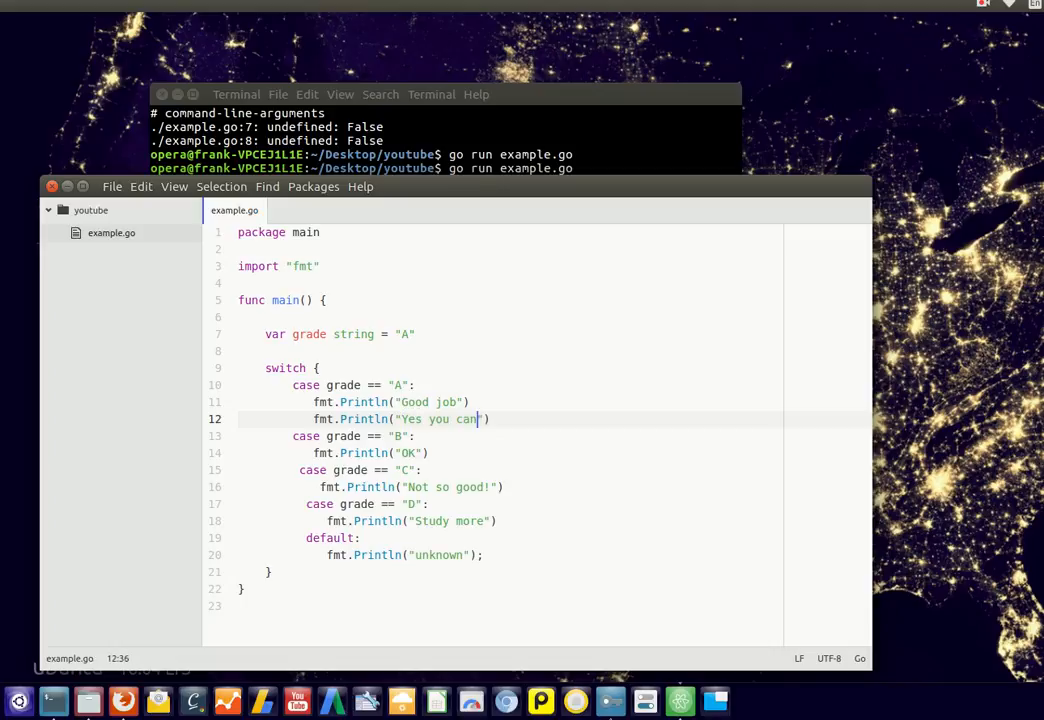